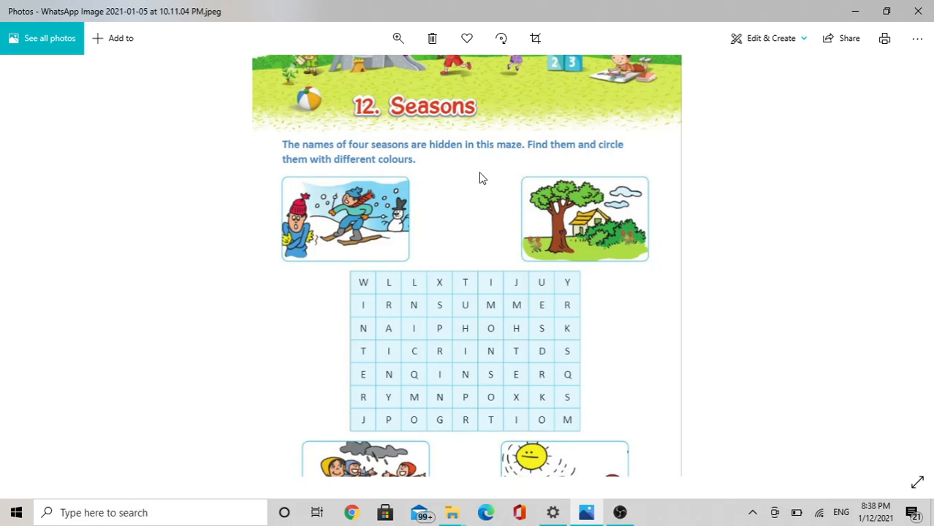
- With the red pen, draw a line alongside WINTER down the grid's first column
scroll("down", 3)
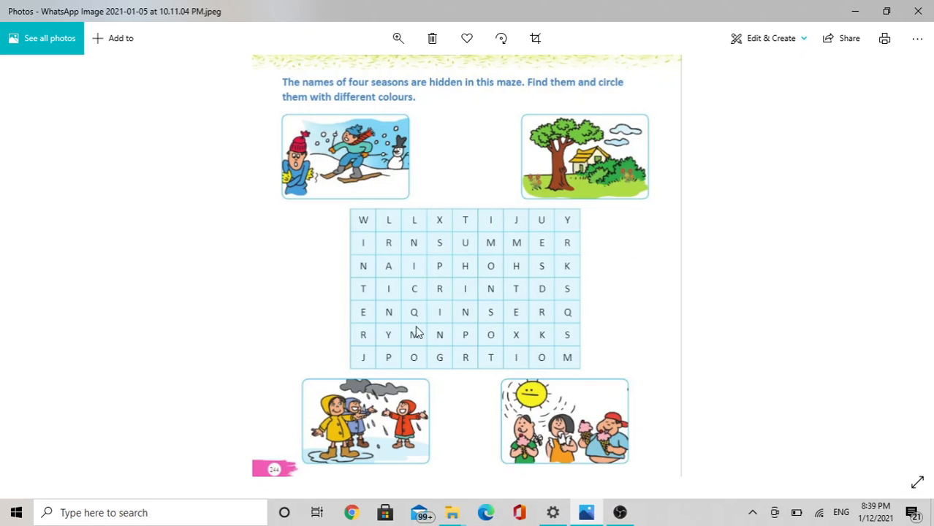
mouse_move(610, 139)
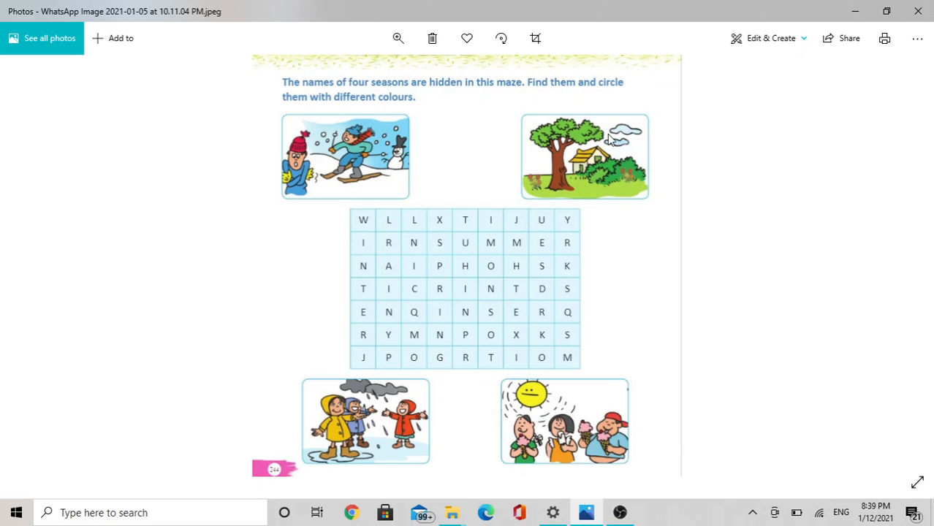
mouse_move(428, 116)
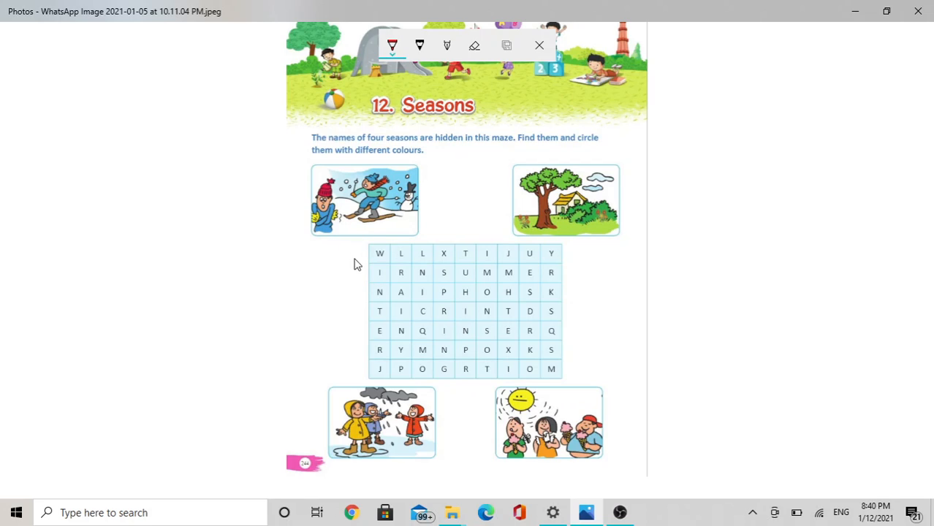
left_click(393, 45)
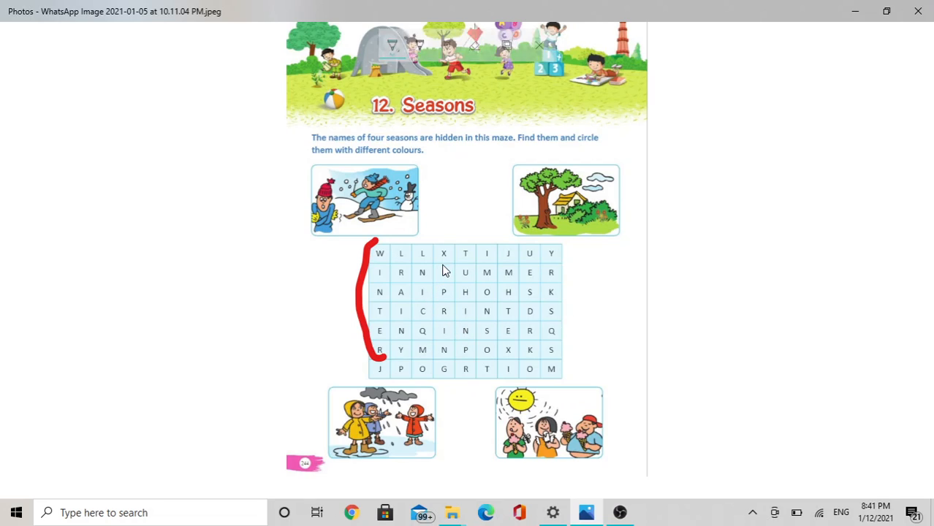
left_click_drag(443, 267, 435, 359)
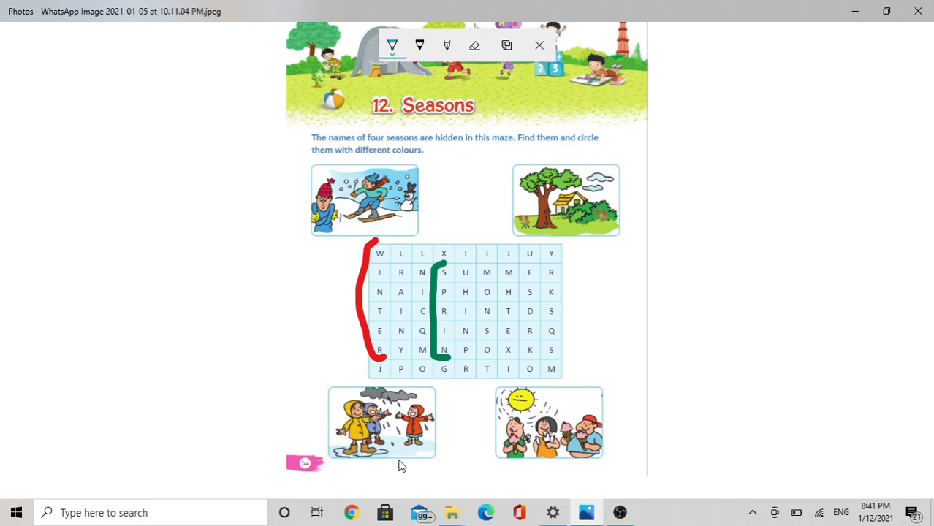
mouse_move(400, 437)
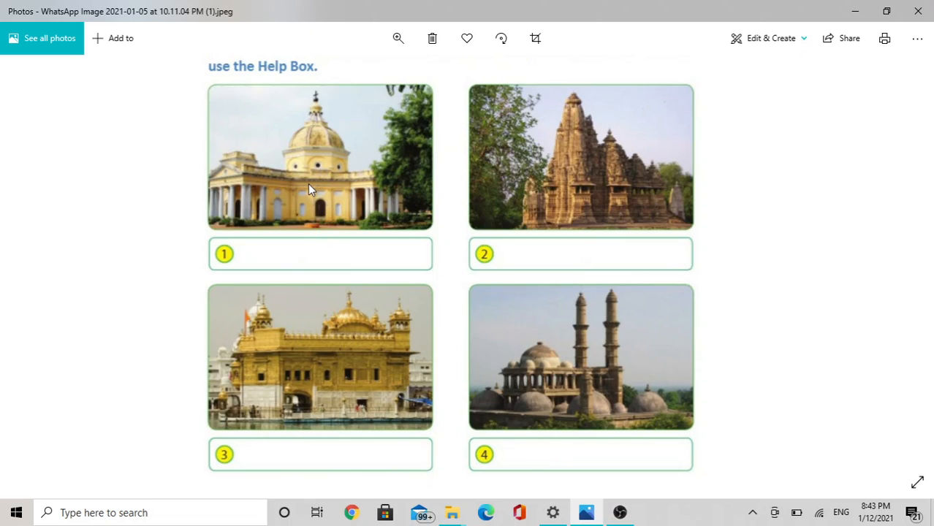
scroll("down", 3)
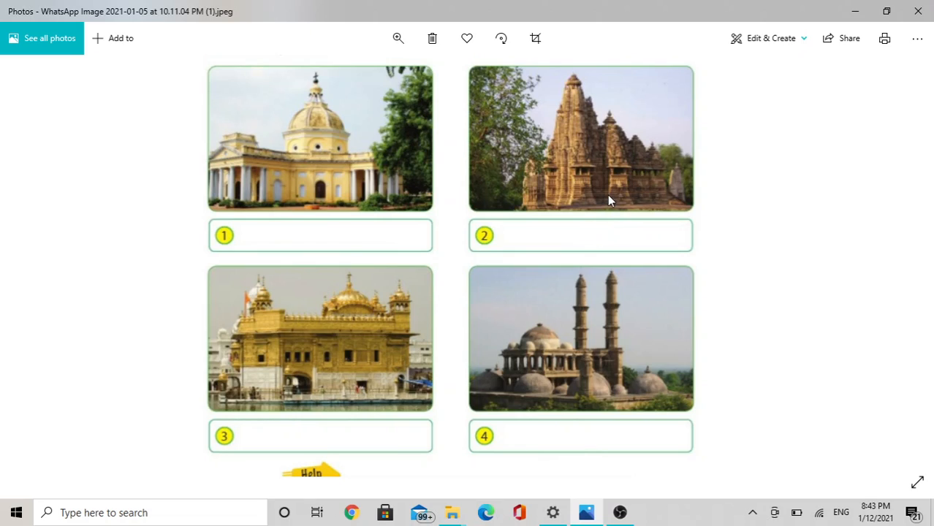
- Scroll the Places of Worship page until the Help Box (Church, Gurudwara, Mosque, Temple) is visible
scroll("up", 3)
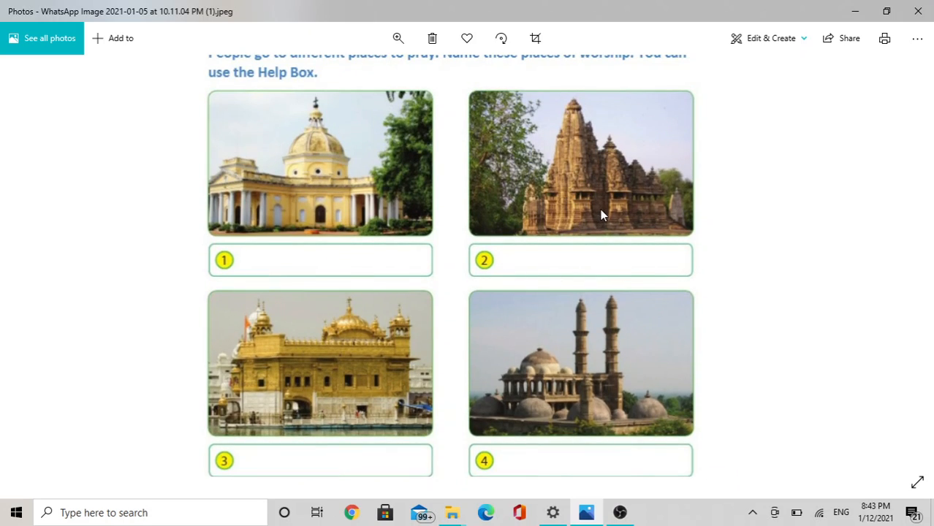
scroll("down", 3)
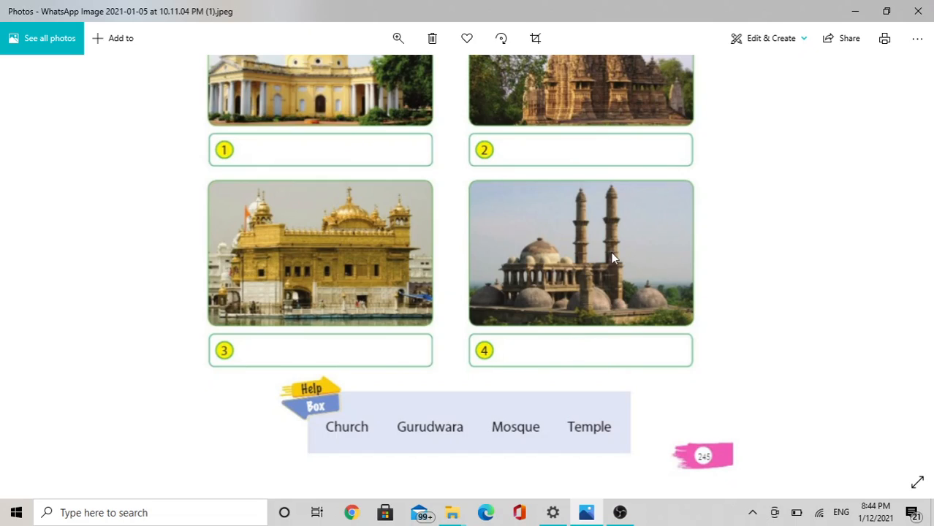